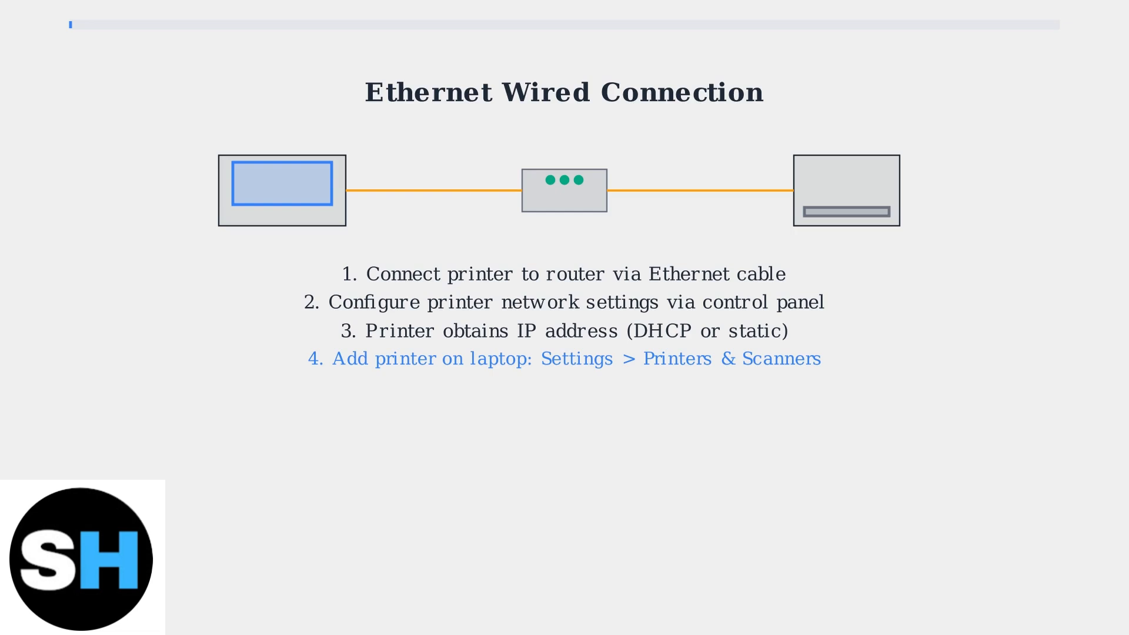
Advance from the Ethernet setup steps to the Wireless Wi-Fi Connection slide.
key("Right")
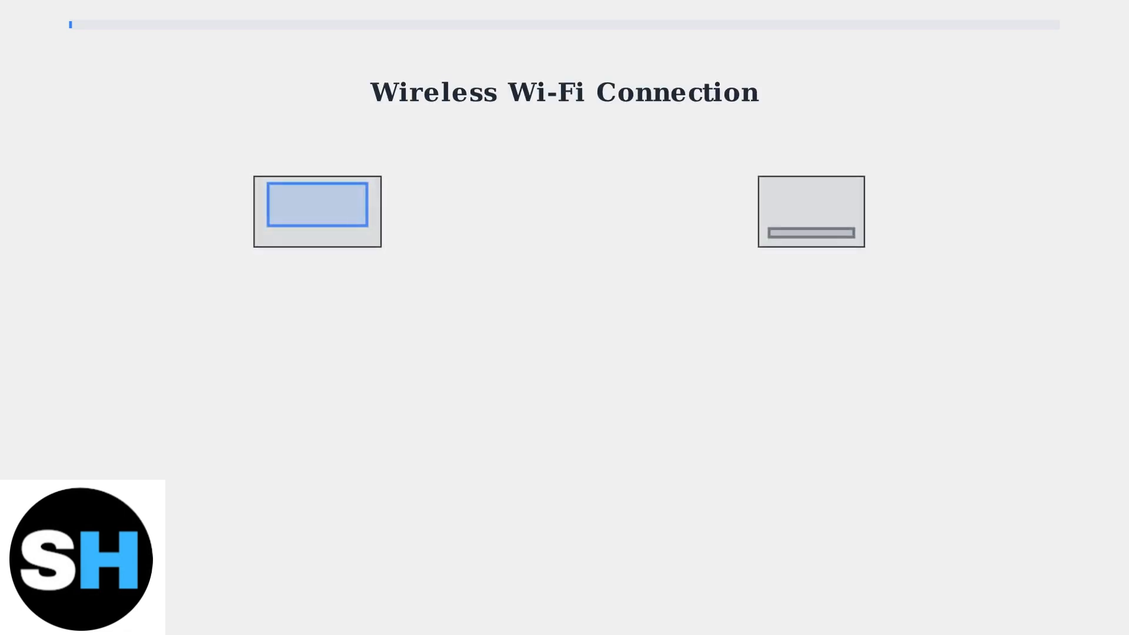